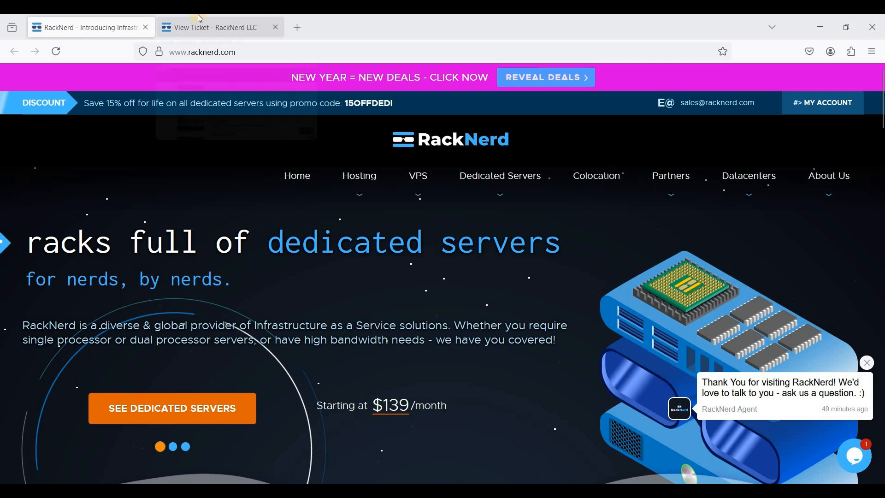
Step: Show RackNerd's support ticket confirming no limits on outgoing VPS emails
{"action": "left_click", "coordinate": [215, 28]}
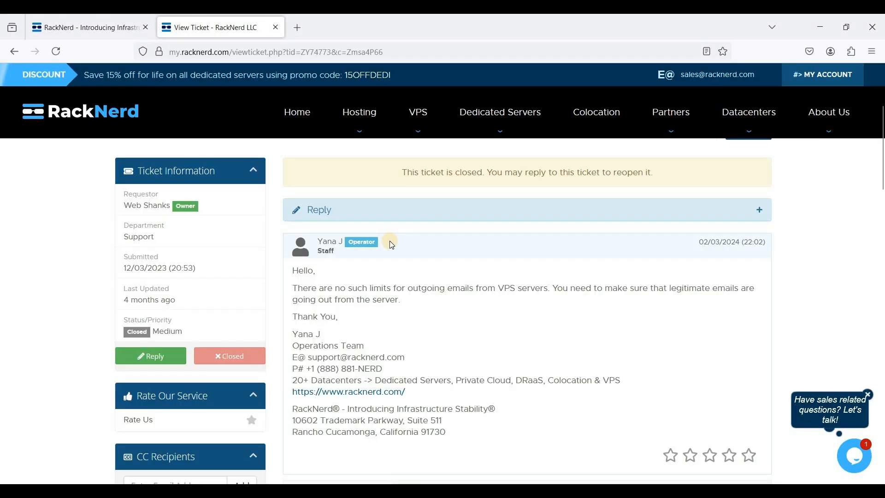
{"action": "mouse_move", "coordinate": [337, 274]}
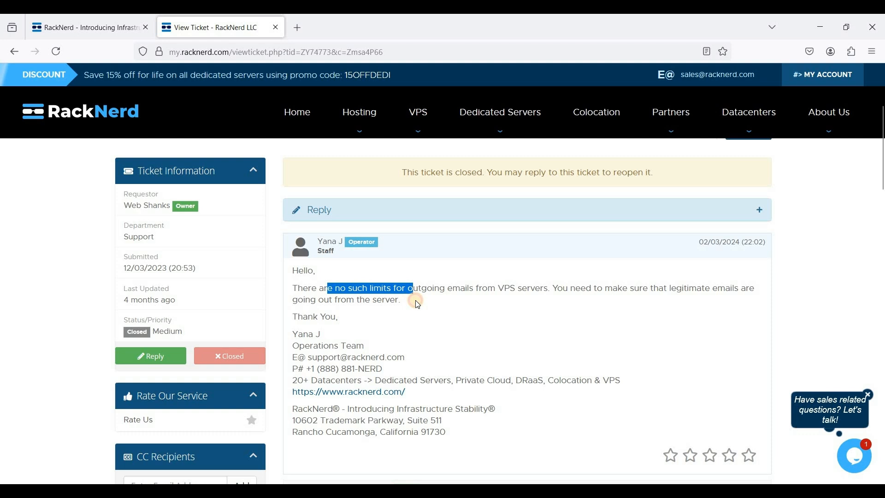
{"action": "left_click", "coordinate": [415, 299]}
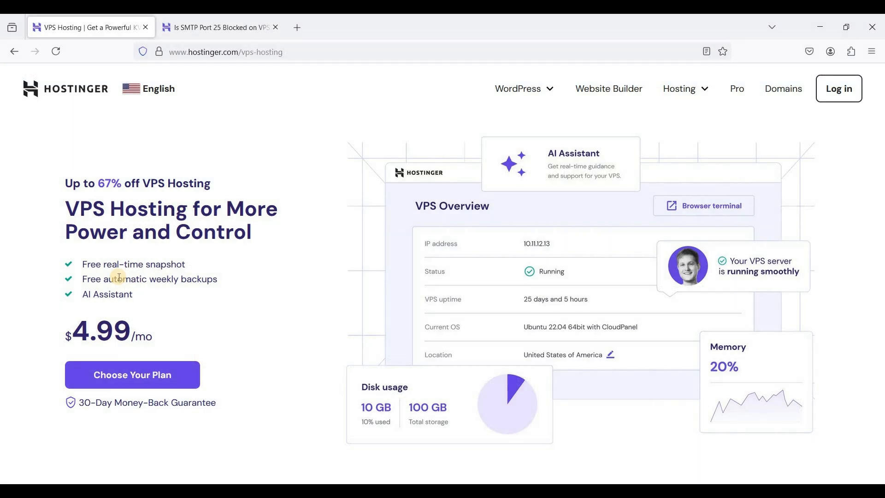
{"action": "mouse_move", "coordinate": [156, 239]}
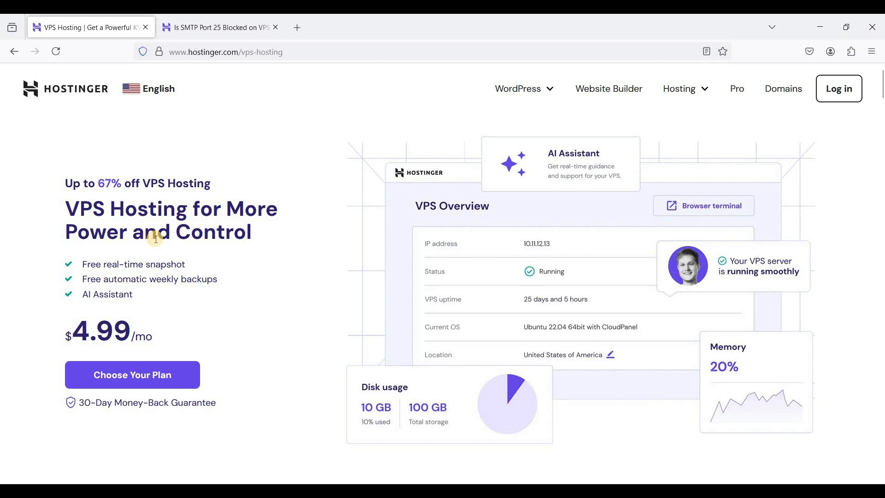
{"action": "mouse_move", "coordinate": [189, 239]}
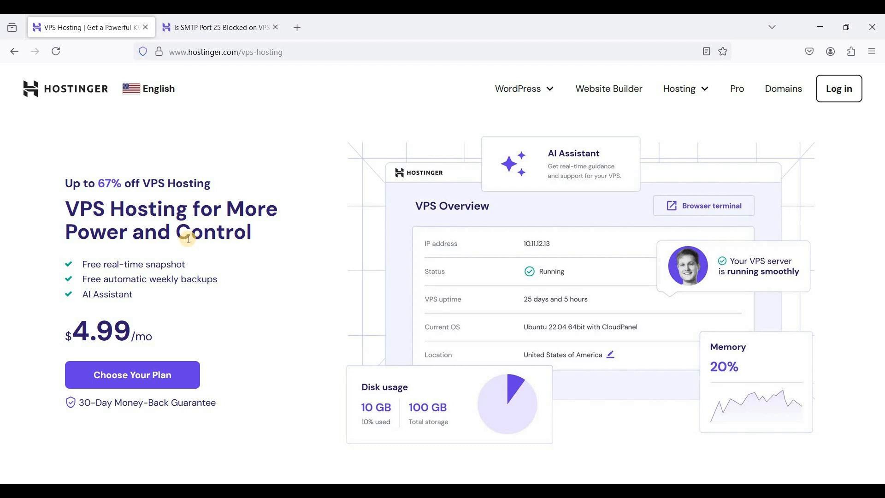
{"action": "mouse_move", "coordinate": [265, 241]}
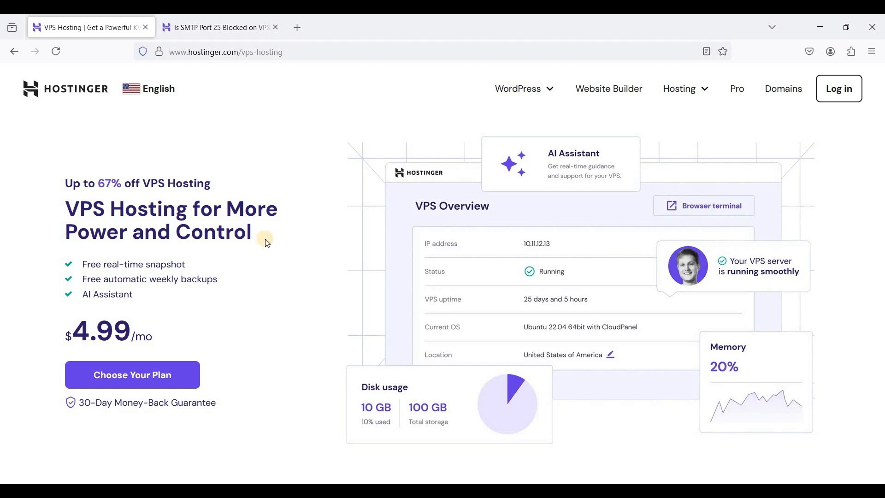
{"action": "mouse_move", "coordinate": [331, 192]}
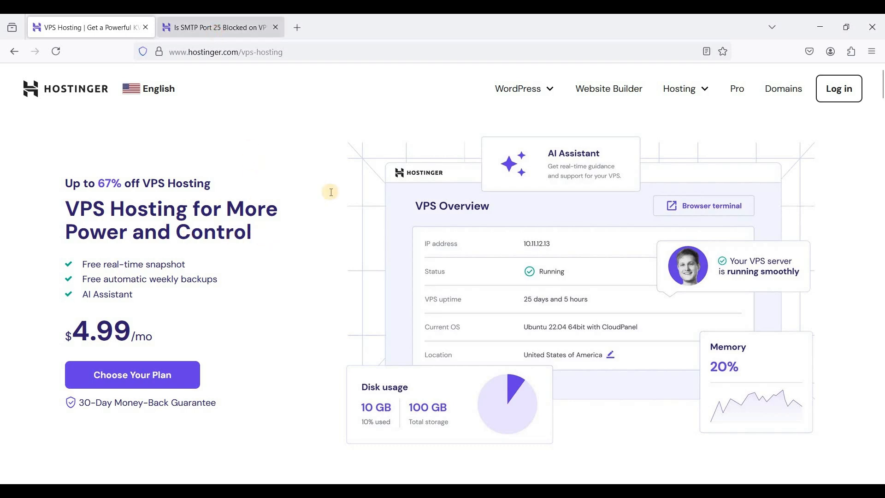
Step: Show Hostinger's 'Is SMTP Port 25 Blocked on VPS?' support article
{"action": "left_click", "coordinate": [219, 27]}
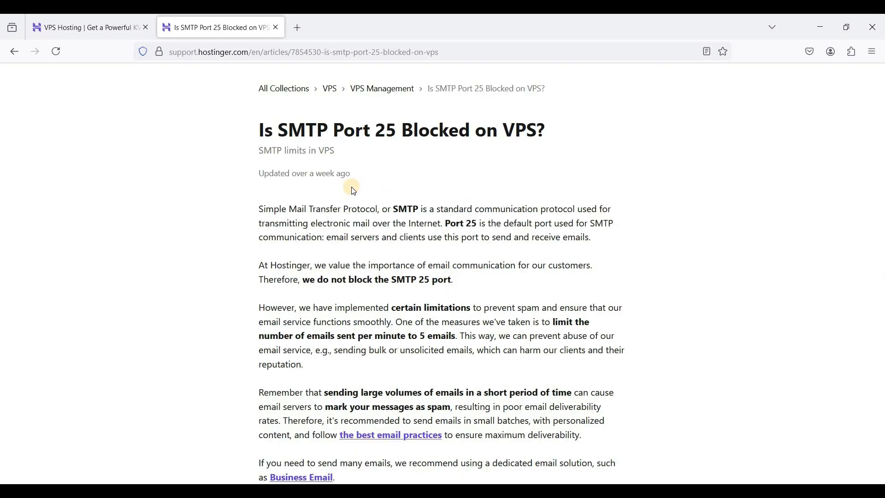
{"action": "scroll", "scroll_direction": "up", "scroll_amount": 3}
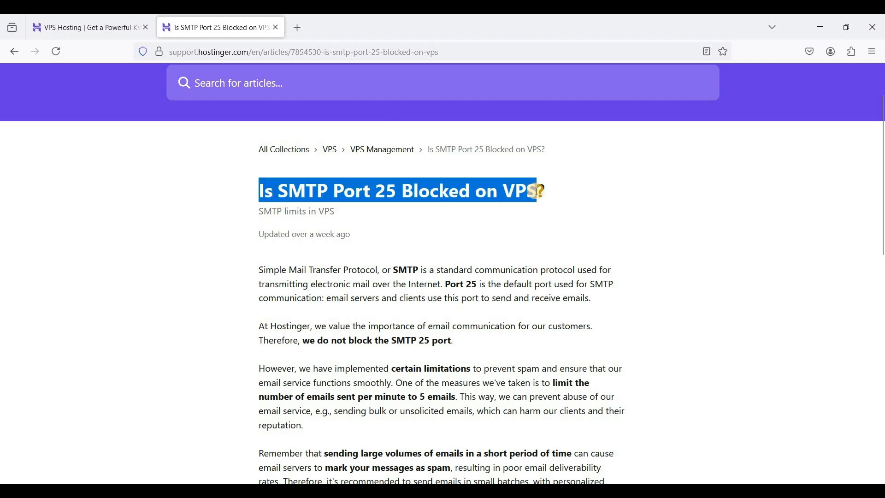
{"action": "left_click", "coordinate": [483, 214]}
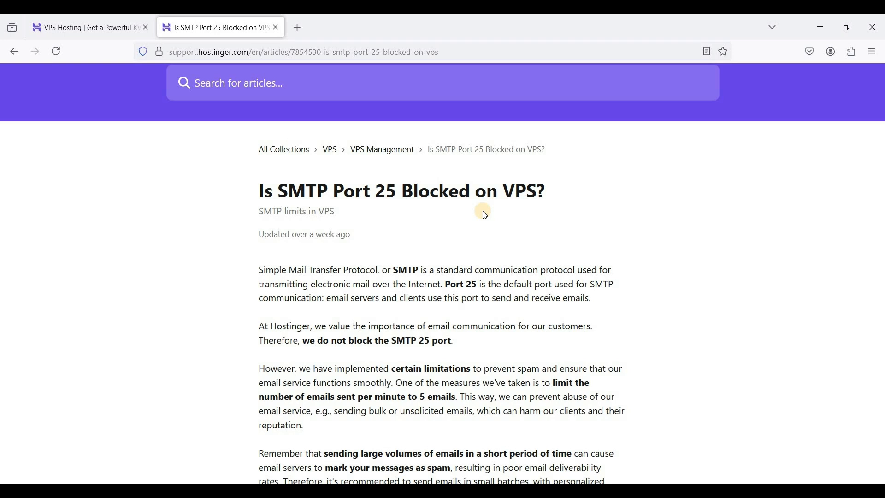
{"action": "scroll", "scroll_direction": "up", "scroll_amount": 3}
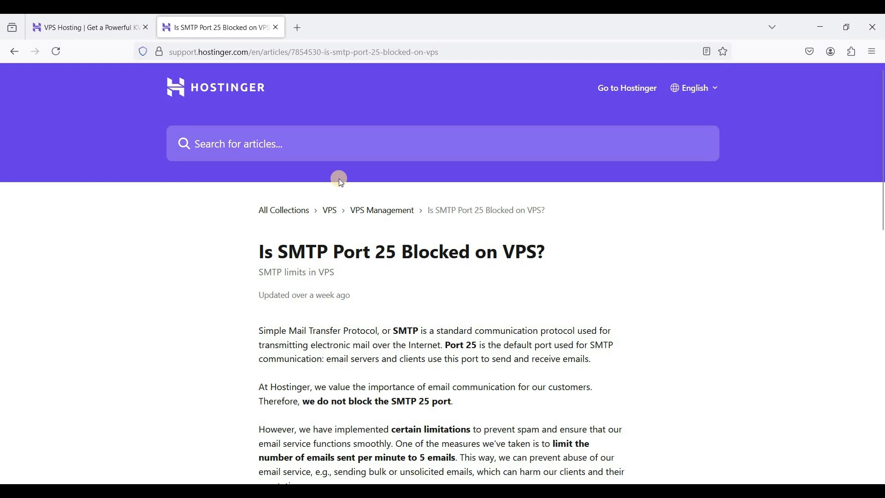
{"action": "scroll", "scroll_direction": "down", "scroll_amount": 3}
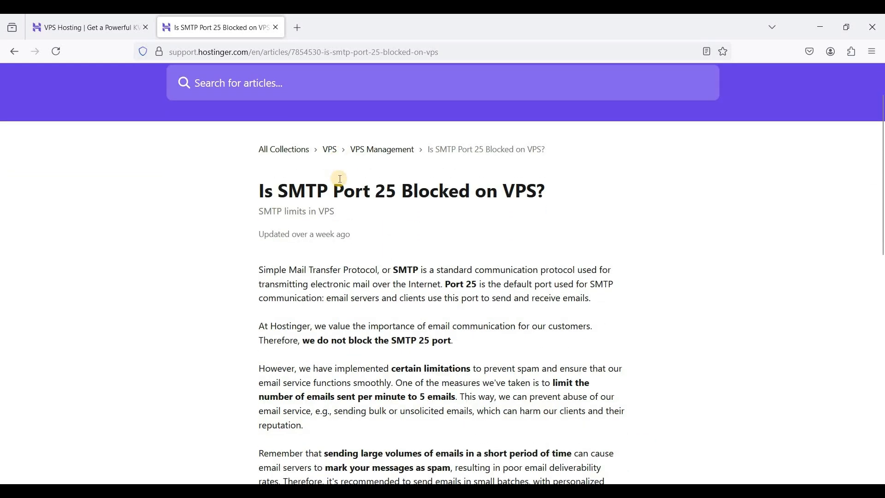
{"action": "scroll", "scroll_direction": "down", "scroll_amount": 3}
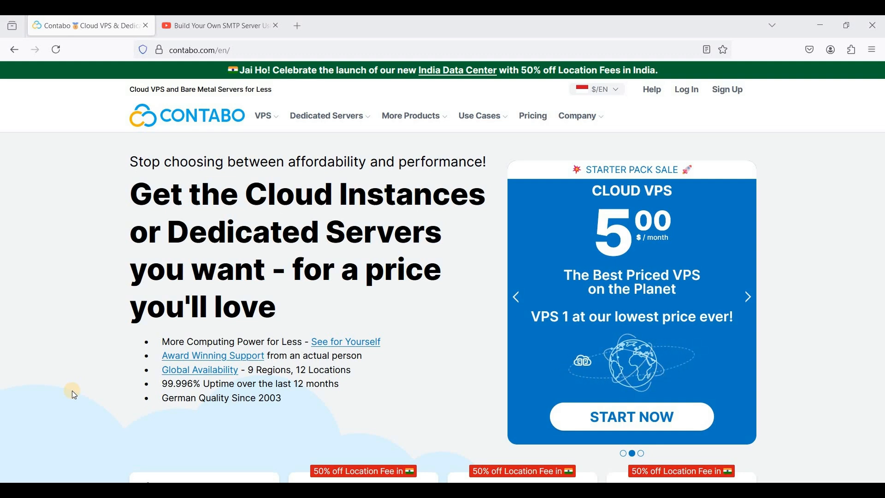
Step: Review Contabo's cloud VPS tiers, then switch to the 'Build Your Own SMTP Server' video
{"action": "scroll", "scroll_direction": "down", "scroll_amount": 3}
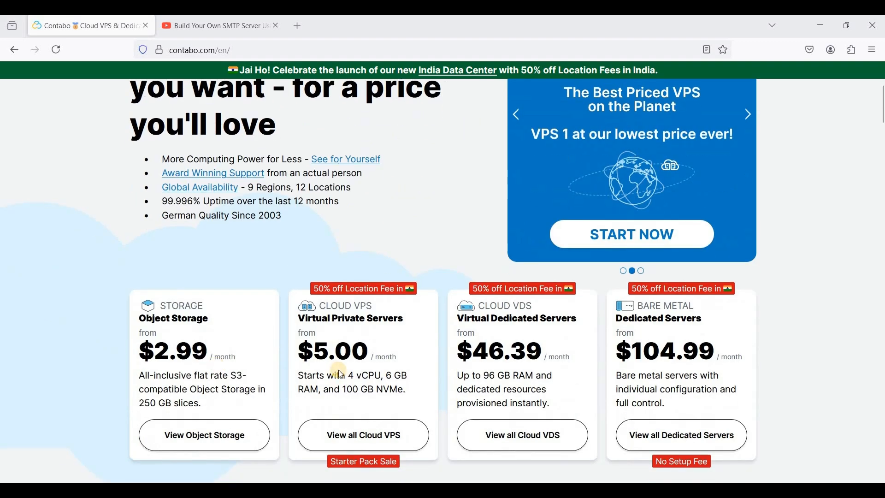
{"action": "scroll", "scroll_direction": "up", "scroll_amount": 3}
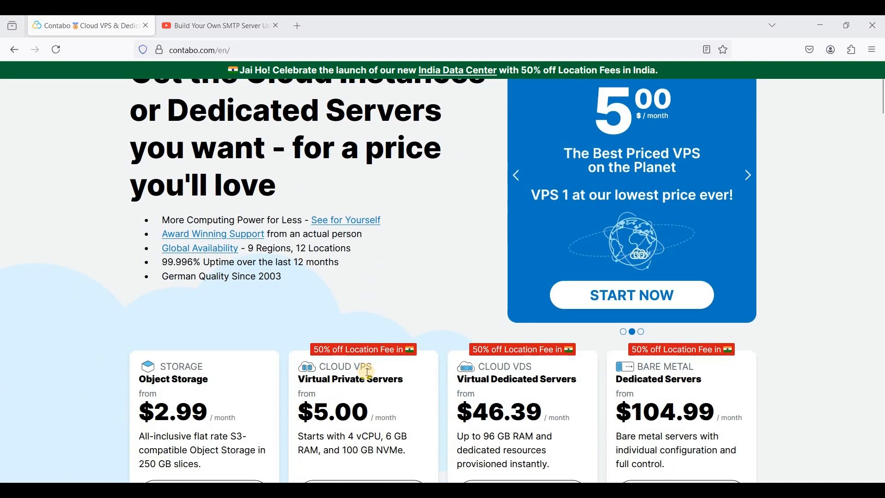
{"action": "scroll", "scroll_direction": "down", "scroll_amount": 3}
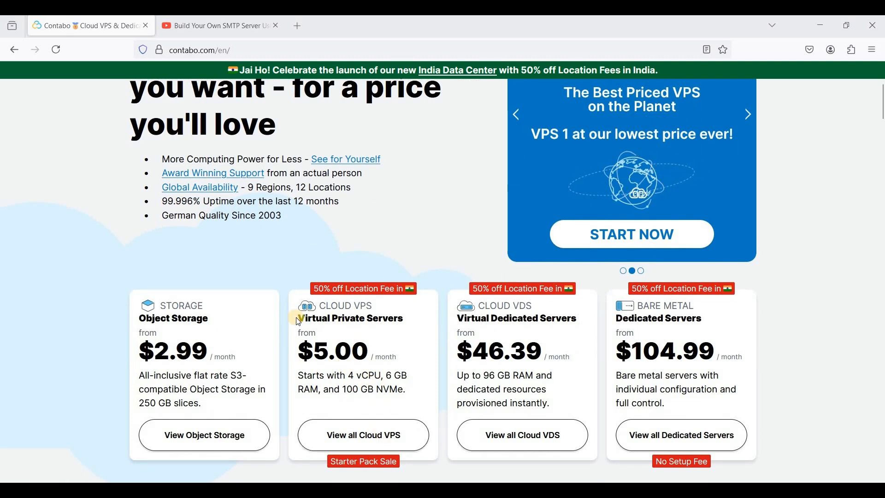
{"action": "scroll", "scroll_direction": "up", "scroll_amount": 3}
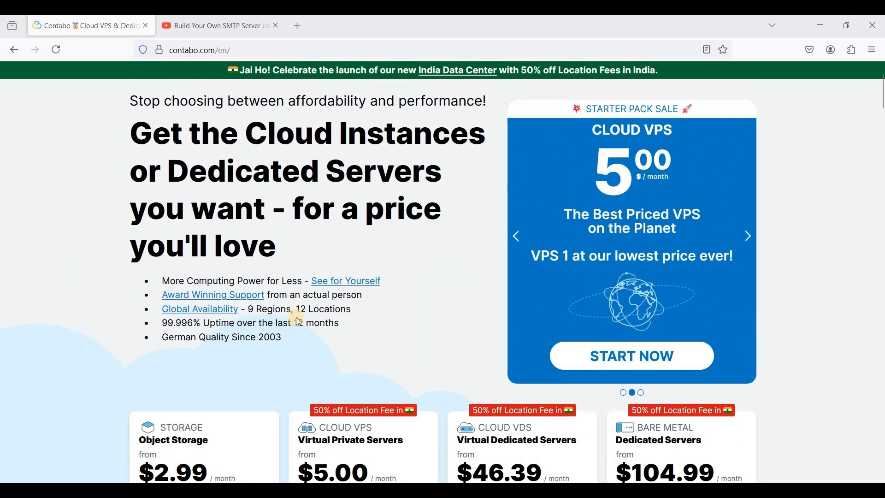
{"action": "scroll", "scroll_direction": "up", "scroll_amount": 3}
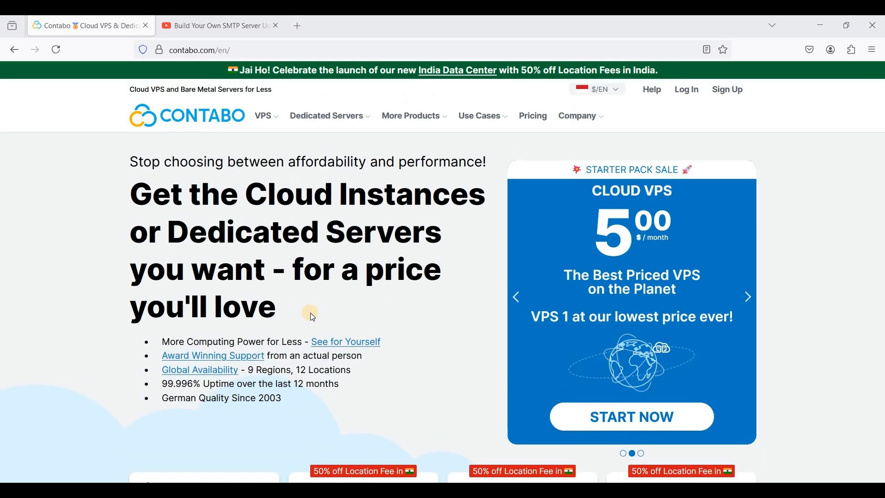
{"action": "mouse_move", "coordinate": [311, 315]}
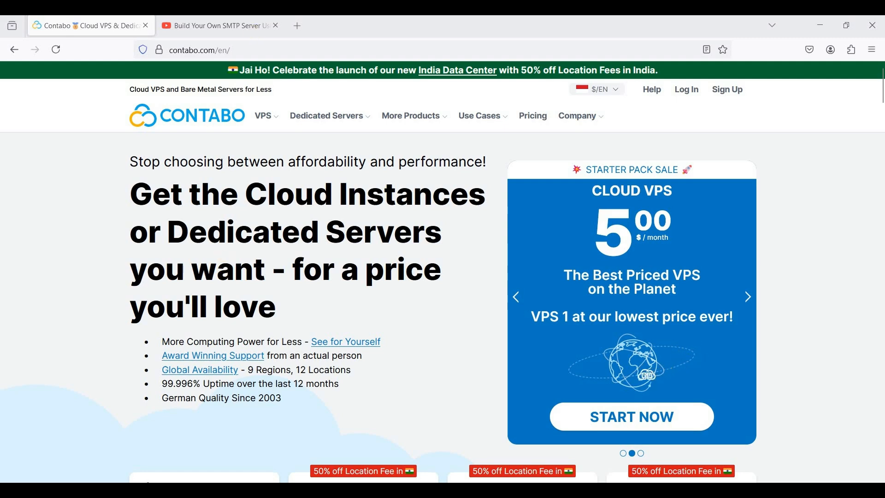
{"action": "left_click", "coordinate": [220, 25]}
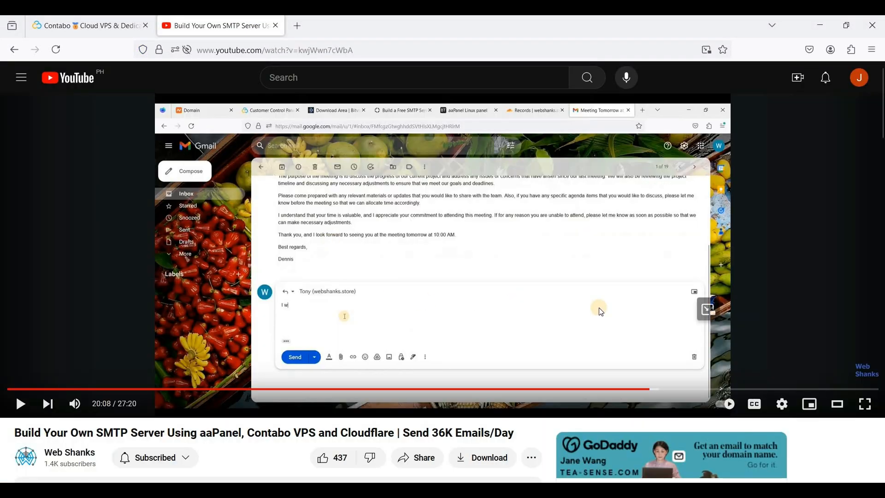
{"action": "mouse_move", "coordinate": [272, 461]}
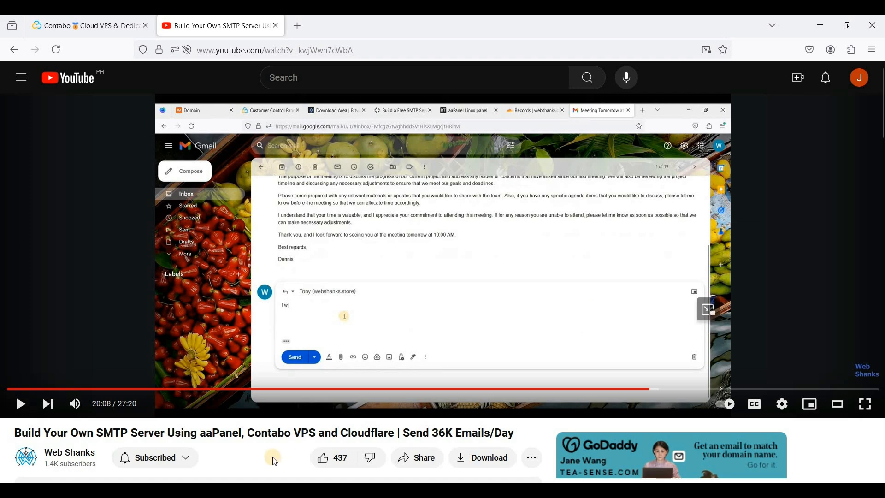
{"action": "mouse_move", "coordinate": [470, 286]}
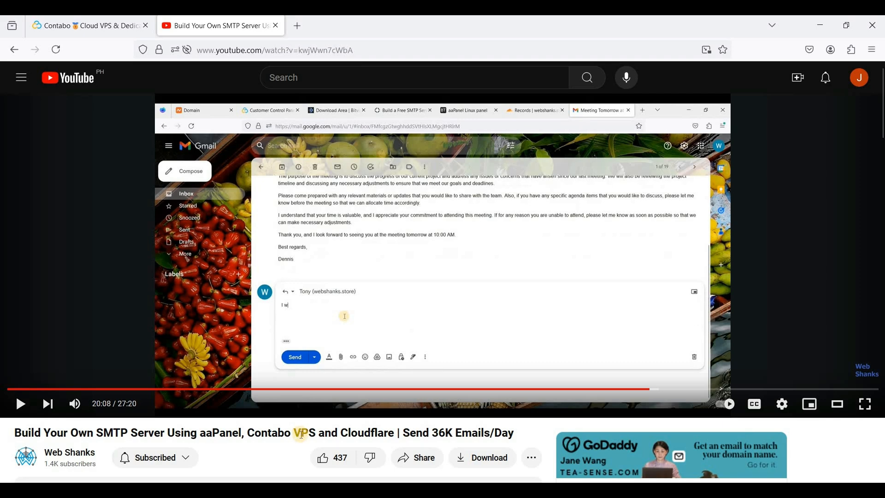
Step: Return from the aaPanel SMTP tutorial to Contabo's cloud VPS homepage
{"action": "left_click", "coordinate": [88, 25]}
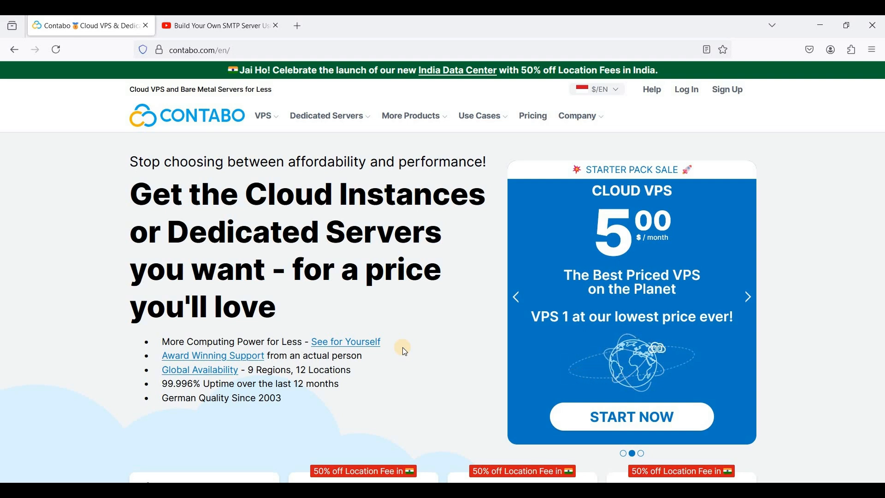
{"action": "mouse_move", "coordinate": [699, 343]}
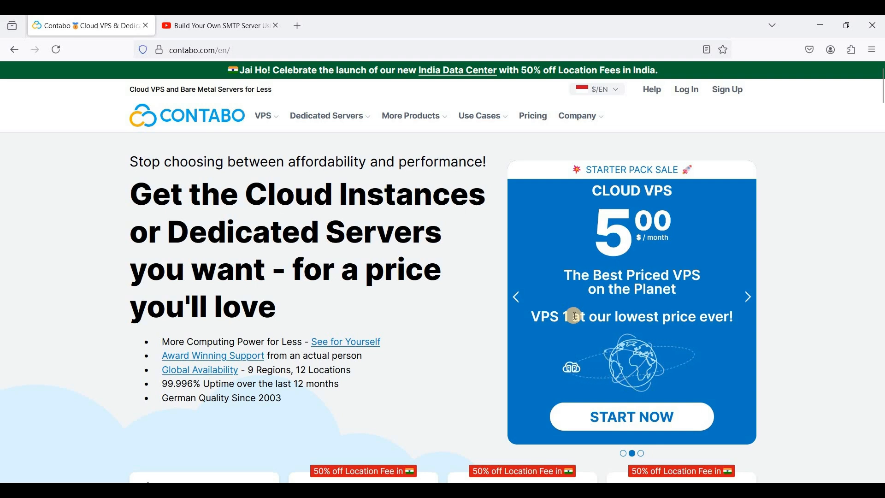
{"action": "mouse_move", "coordinate": [442, 337]}
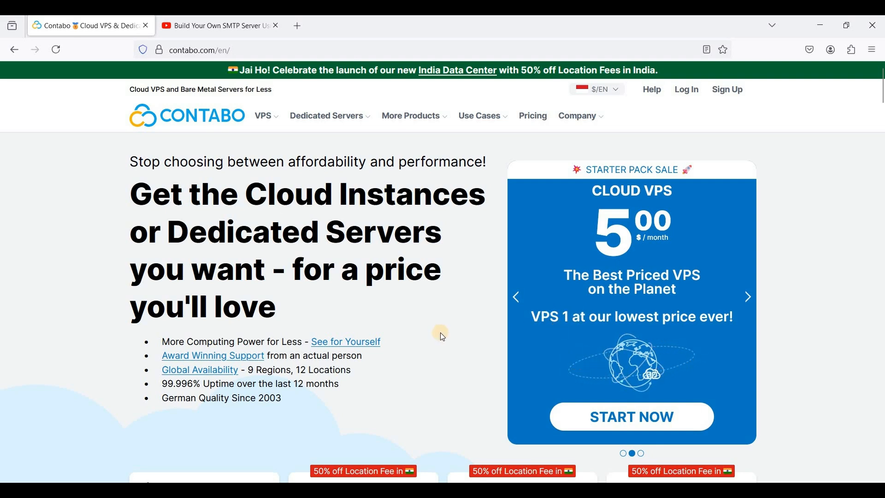
{"action": "mouse_move", "coordinate": [377, 332]}
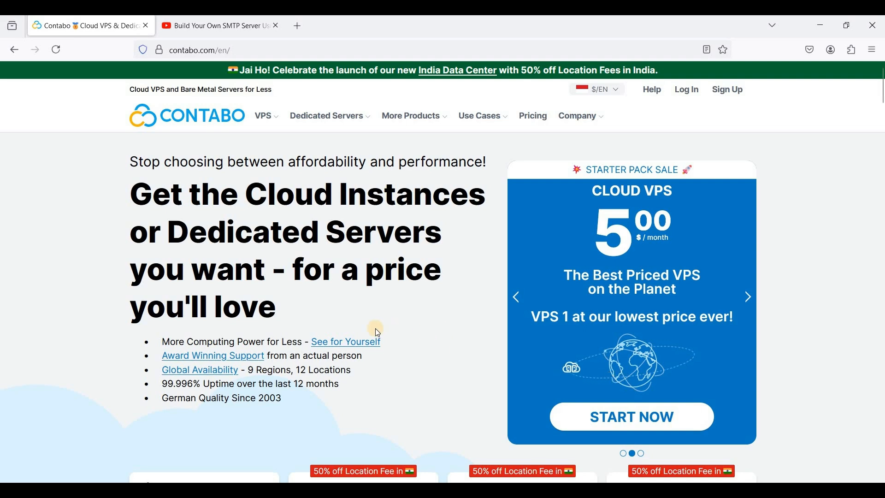
{"action": "mouse_move", "coordinate": [423, 359]}
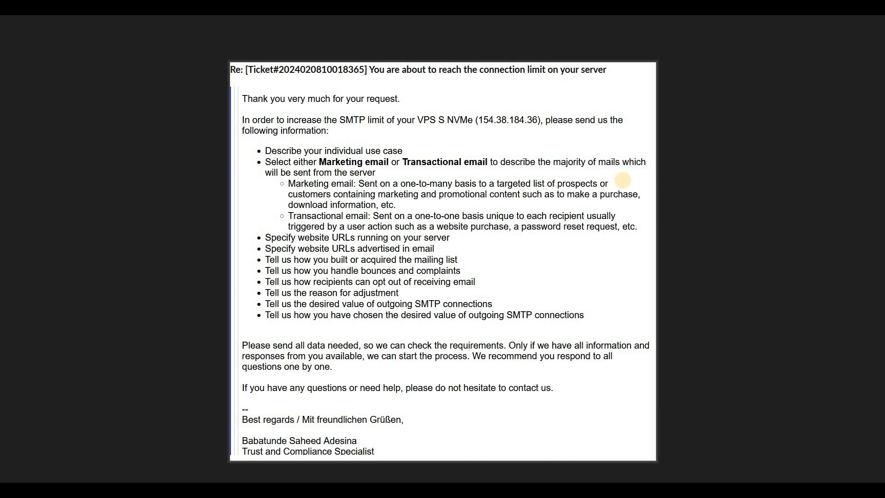
{"action": "mouse_move", "coordinate": [429, 166]}
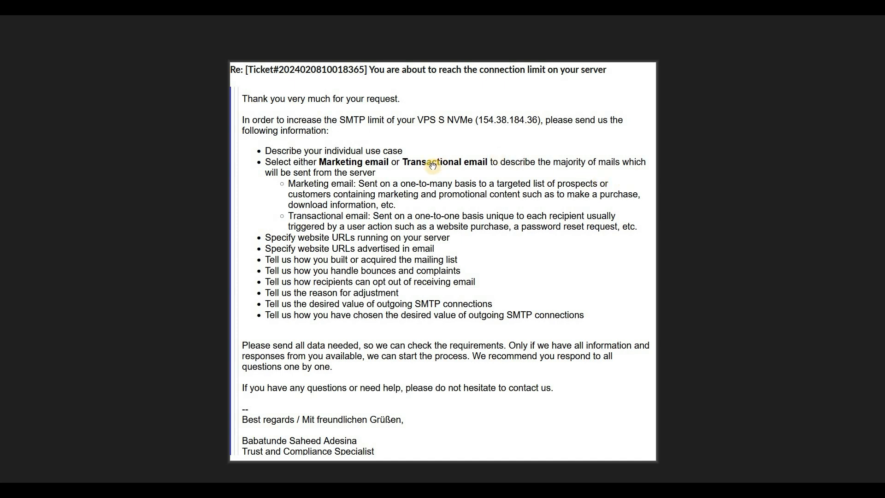
{"action": "mouse_move", "coordinate": [283, 168]}
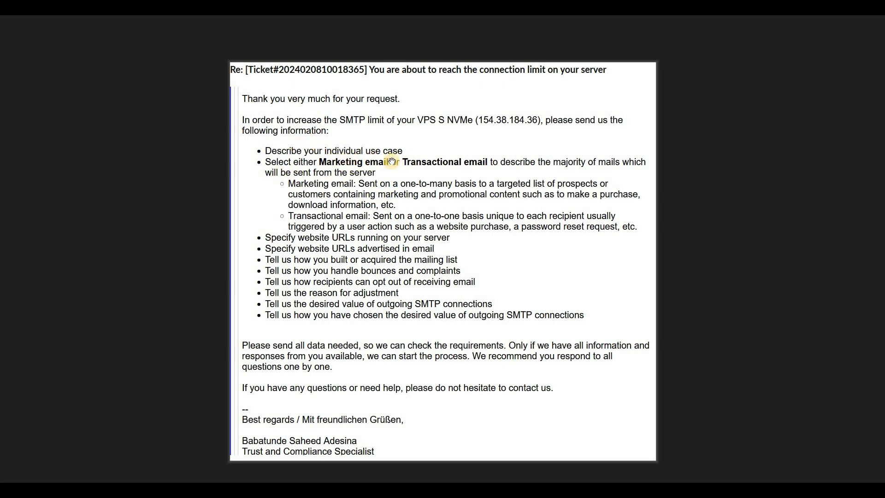
{"action": "mouse_move", "coordinate": [299, 122]}
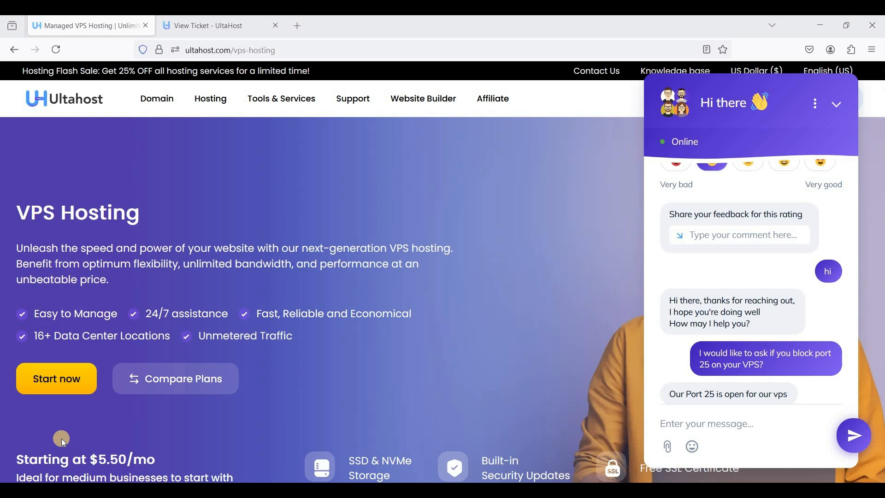
{"action": "mouse_move", "coordinate": [349, 277]}
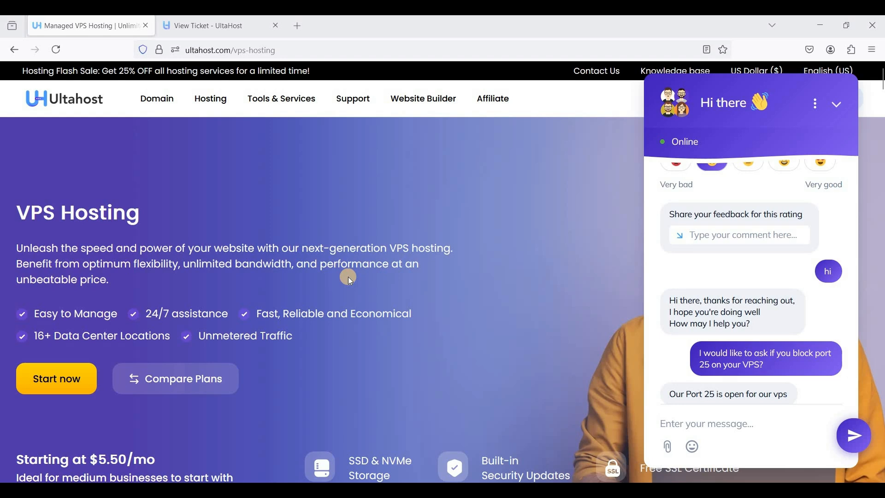
{"action": "mouse_move", "coordinate": [665, 377]}
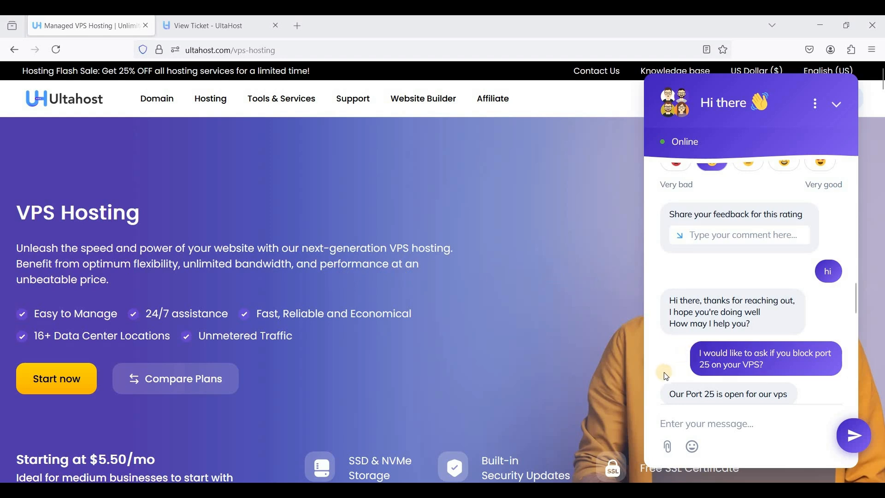
{"action": "mouse_move", "coordinate": [686, 374]}
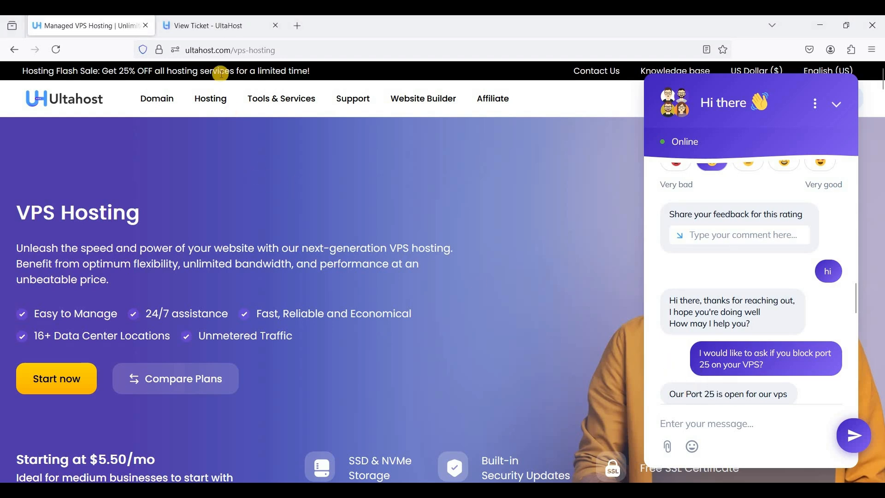
Step: Show Ultahost ticket #841155 promising to open port 25 after MTA verification
{"action": "left_click", "coordinate": [209, 26]}
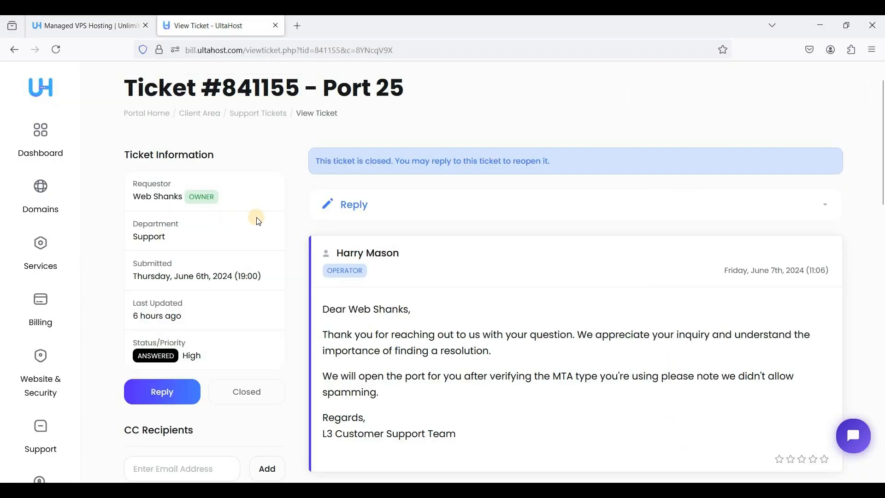
{"action": "mouse_move", "coordinate": [499, 380]}
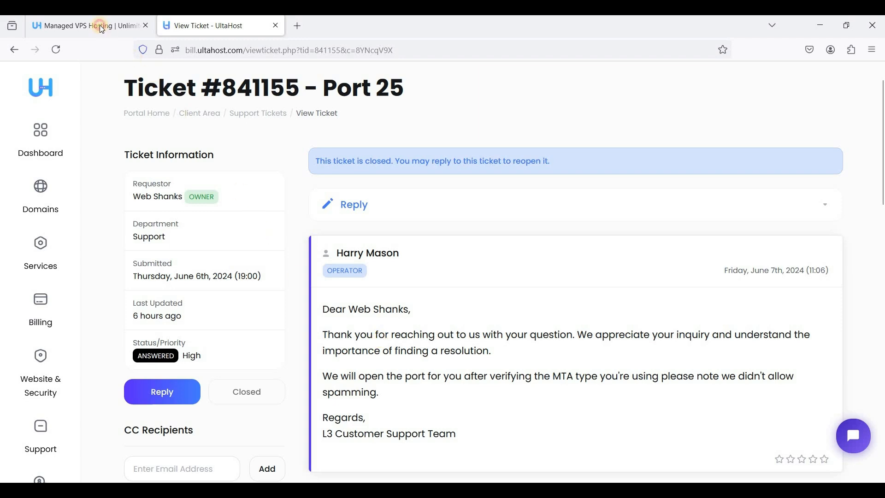
Step: Show Ultahost's VPS plans from $5.50/mo Basic to $21.50/mo Enterprise
{"action": "left_click", "coordinate": [85, 25]}
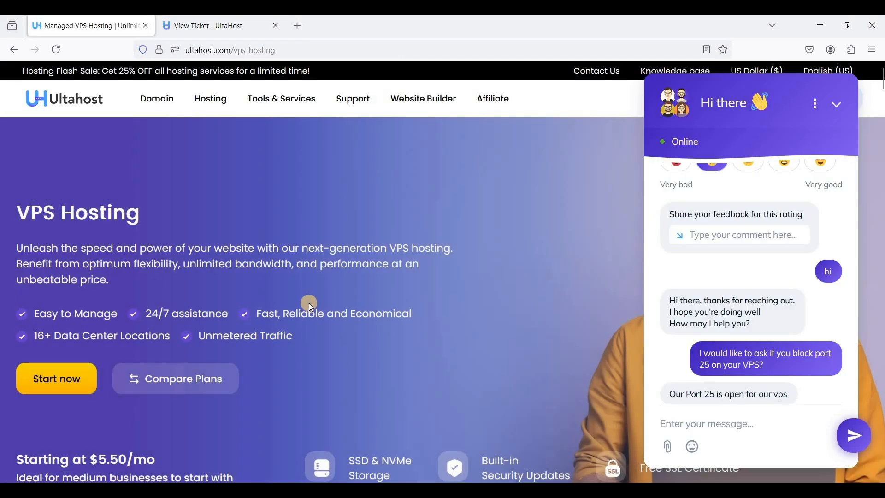
{"action": "scroll", "scroll_direction": "down", "scroll_amount": 3}
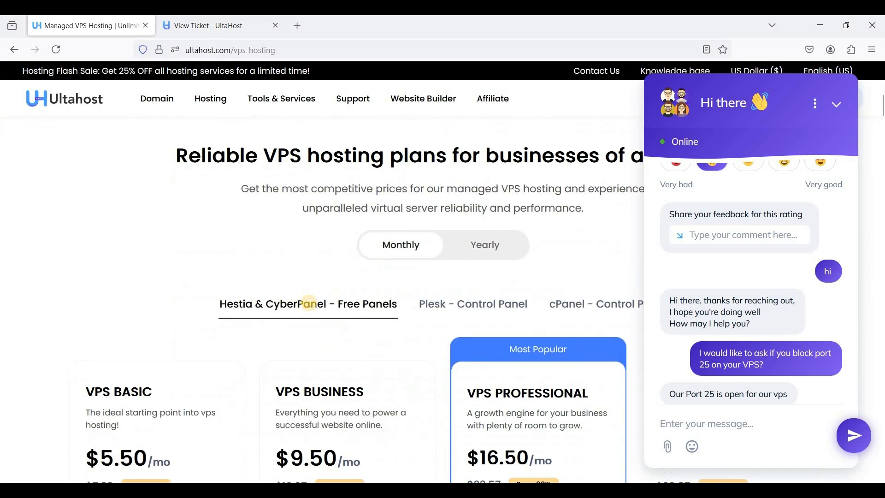
{"action": "left_click", "coordinate": [836, 104]}
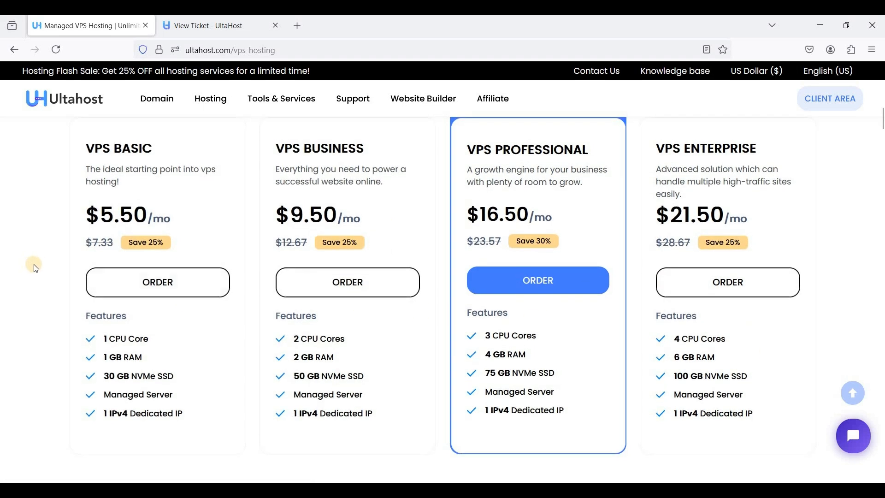
{"action": "mouse_move", "coordinate": [195, 281]}
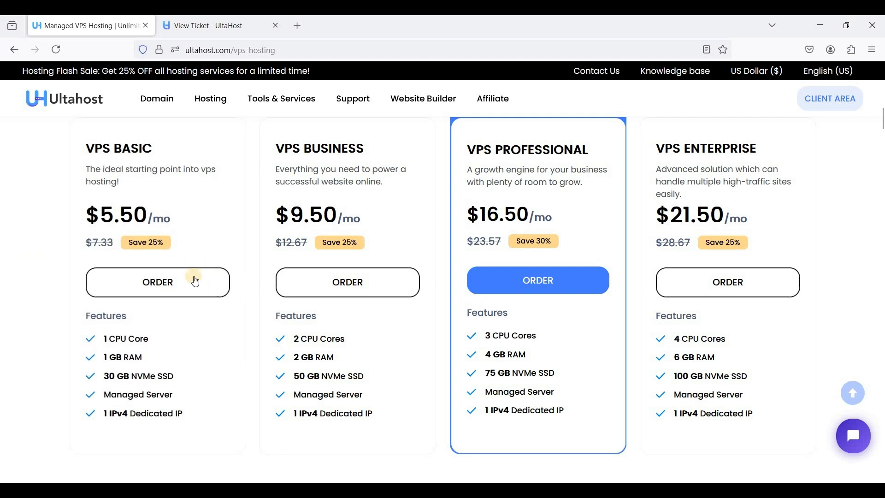
{"action": "mouse_move", "coordinate": [249, 269]}
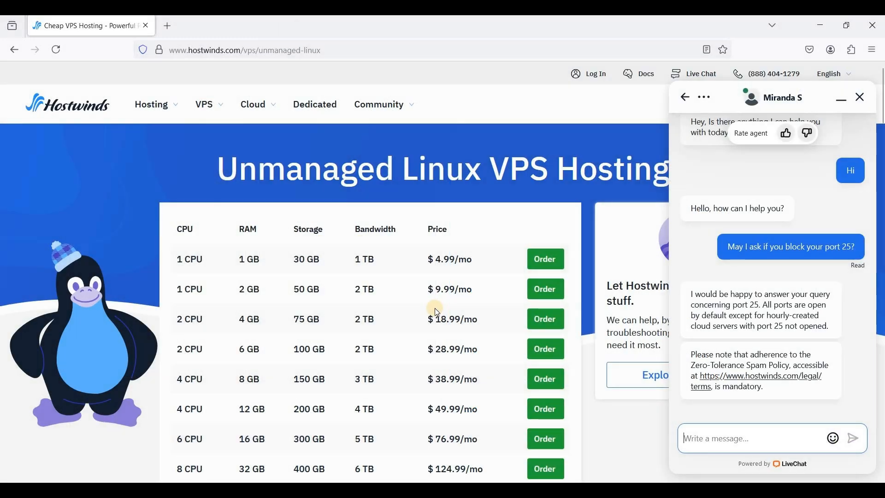
{"action": "mouse_move", "coordinate": [473, 334]}
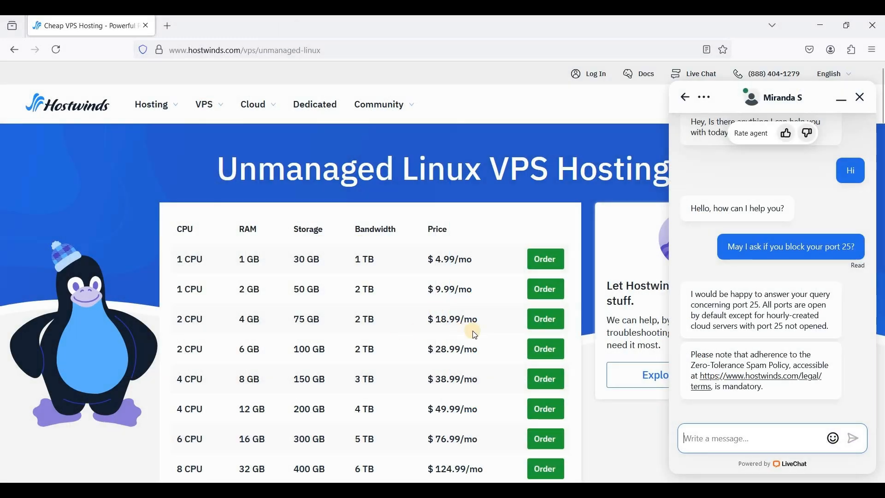
{"action": "mouse_move", "coordinate": [559, 171]}
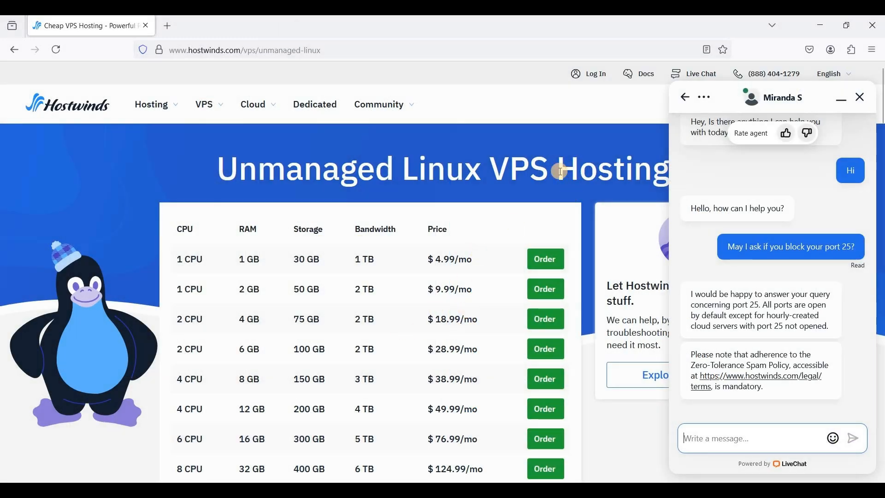
{"action": "mouse_move", "coordinate": [379, 178]}
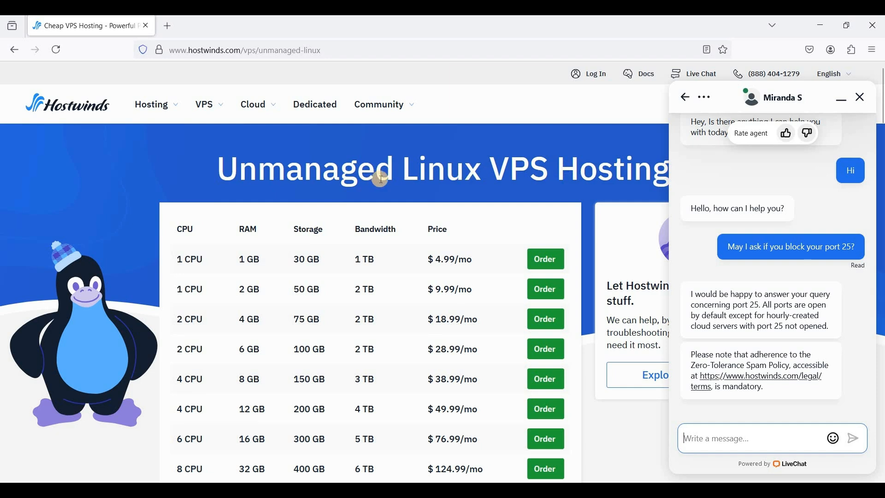
{"action": "mouse_move", "coordinate": [319, 246]}
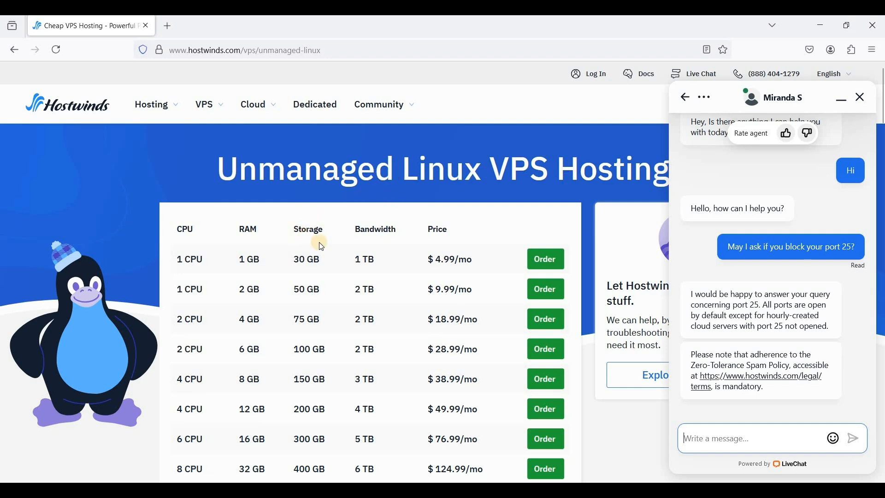
{"action": "mouse_move", "coordinate": [331, 262]}
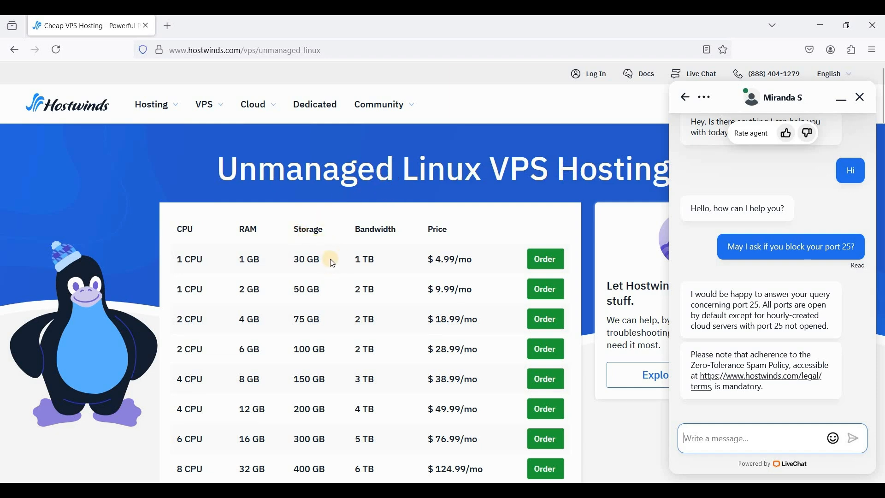
{"action": "mouse_move", "coordinate": [408, 274]}
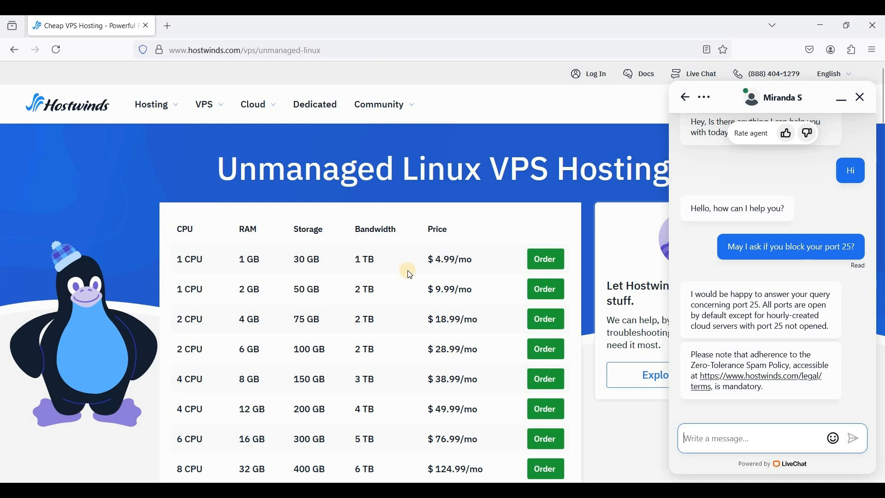
{"action": "mouse_move", "coordinate": [437, 302]}
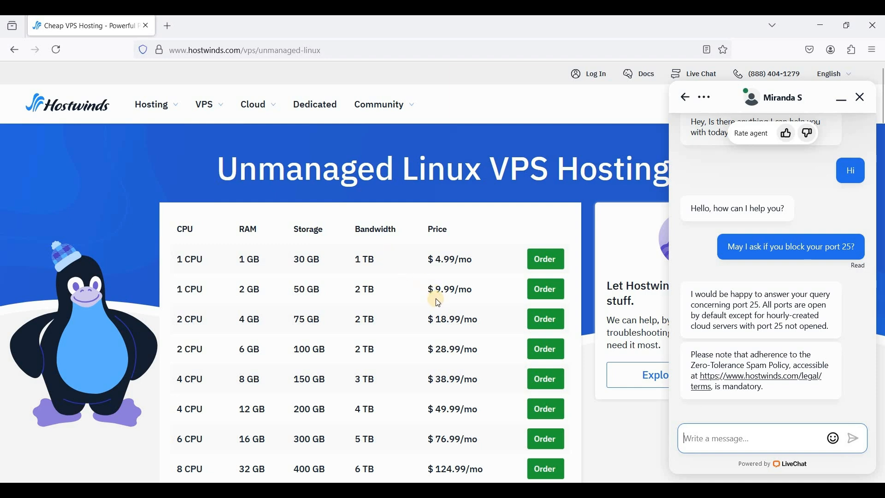
{"action": "mouse_move", "coordinate": [456, 241]}
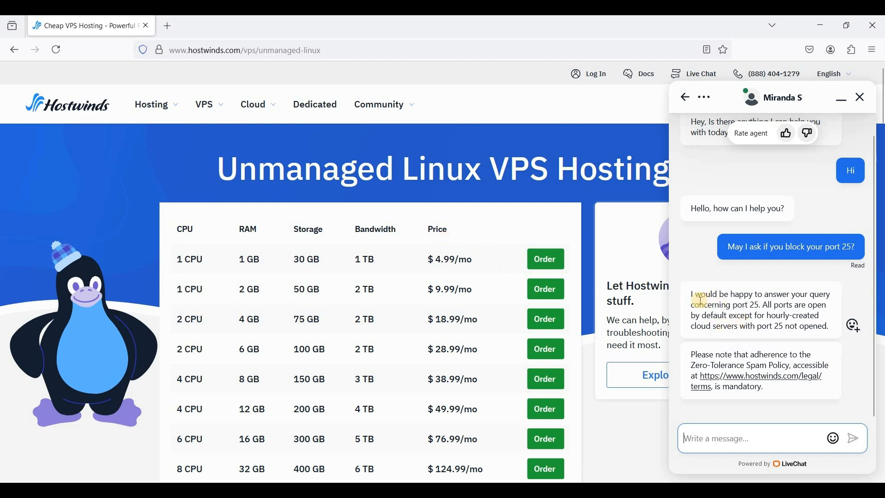
{"action": "mouse_move", "coordinate": [403, 182]}
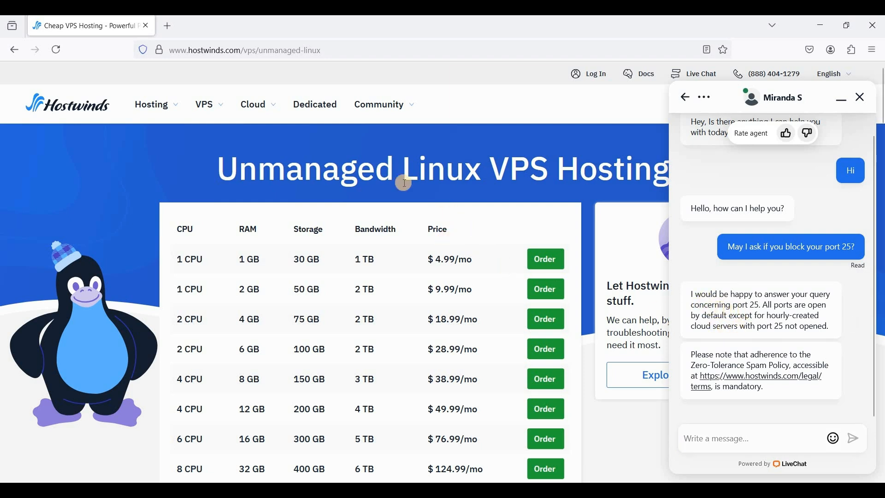
{"action": "mouse_move", "coordinate": [276, 134]}
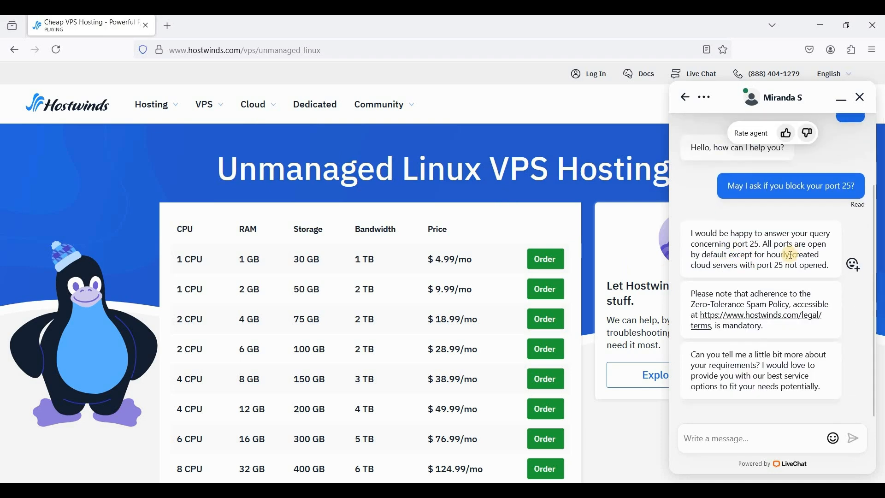
{"action": "mouse_move", "coordinate": [725, 264]}
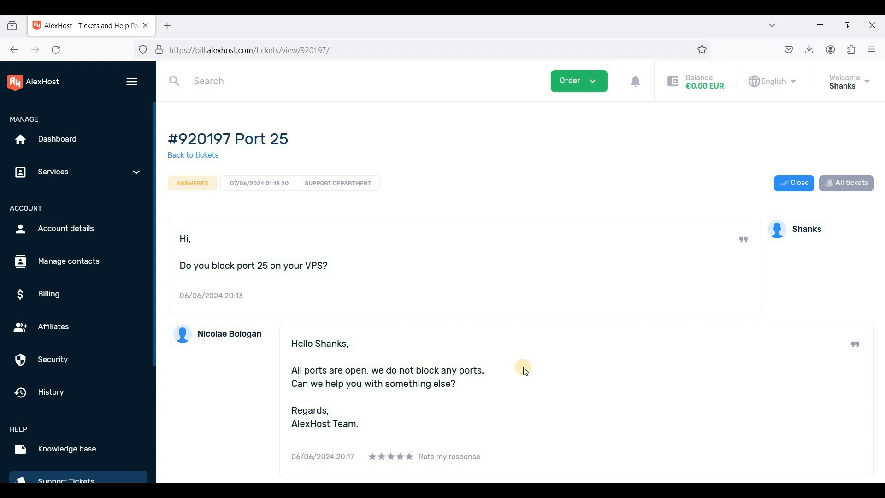
{"action": "mouse_move", "coordinate": [445, 368]}
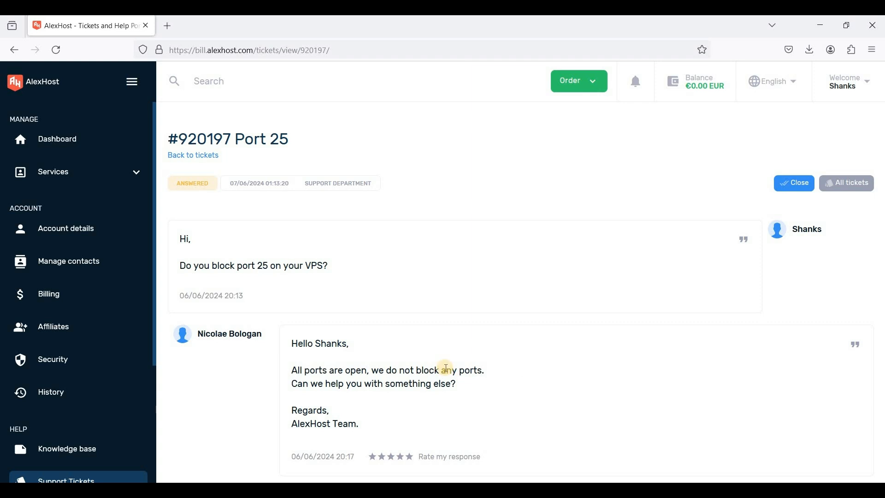
{"action": "mouse_move", "coordinate": [356, 368]}
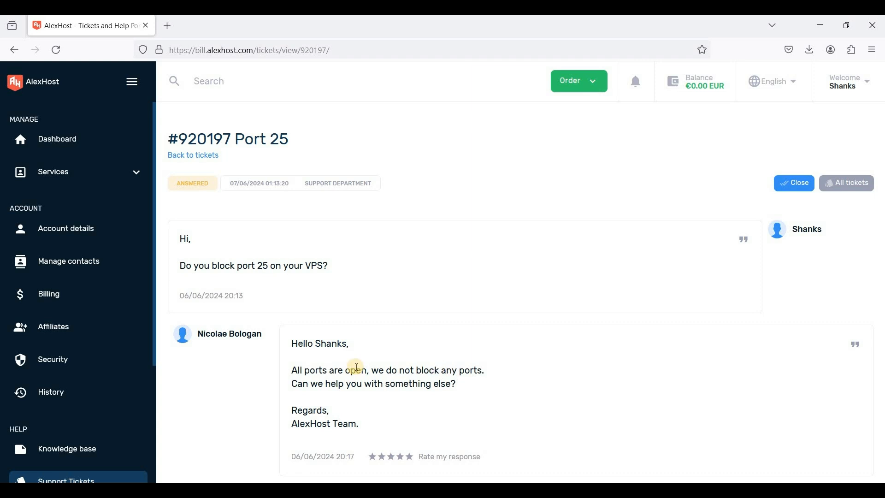
{"action": "mouse_move", "coordinate": [332, 378]}
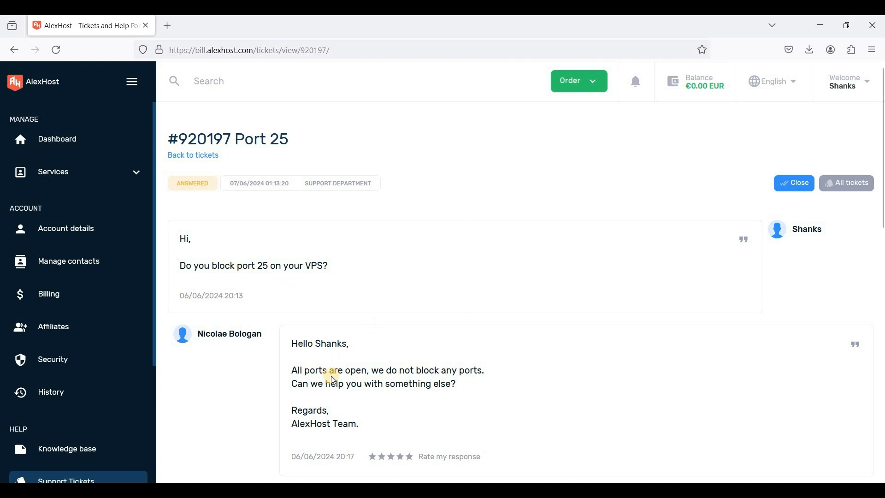
Step: Highlight port 25 in ticket #920197 and read replies confirming all locations are open
{"action": "double_click", "coordinate": [264, 266]}
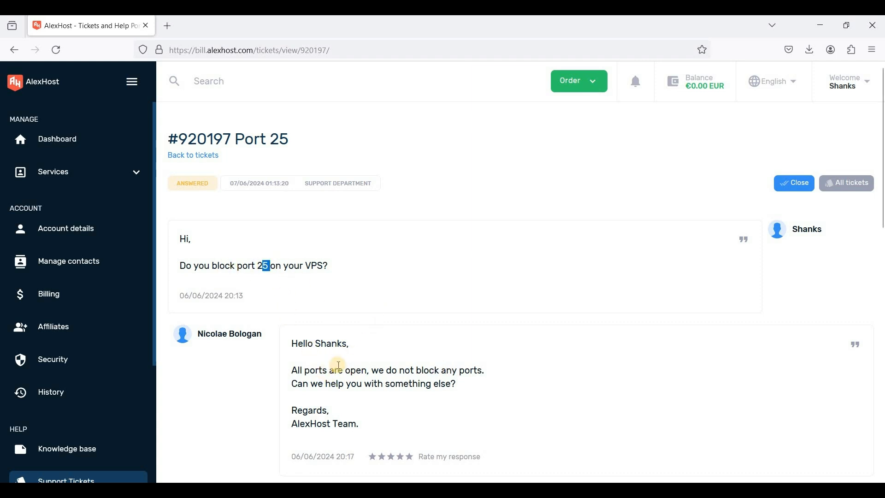
{"action": "scroll", "scroll_direction": "down", "scroll_amount": 3}
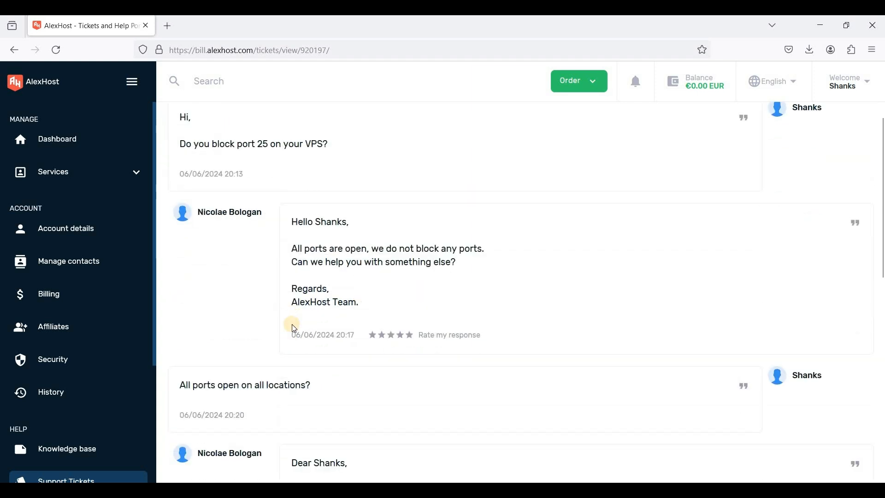
{"action": "scroll", "scroll_direction": "down", "scroll_amount": 3}
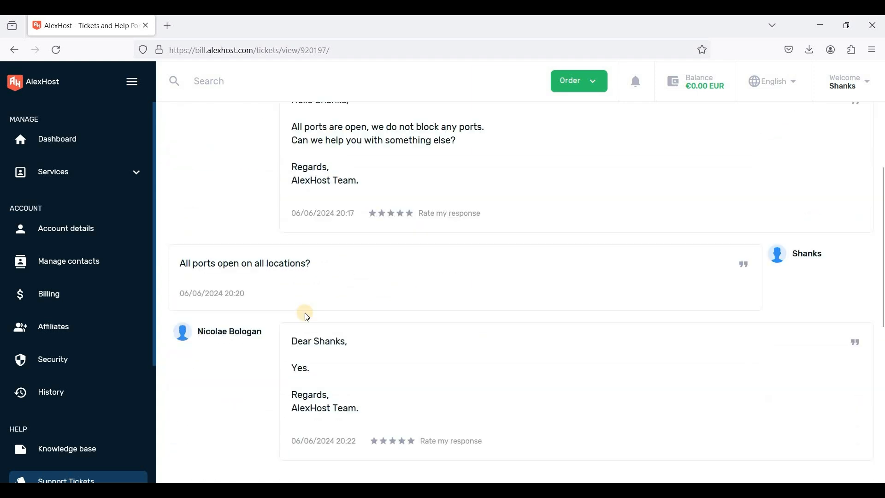
{"action": "mouse_move", "coordinate": [310, 283]}
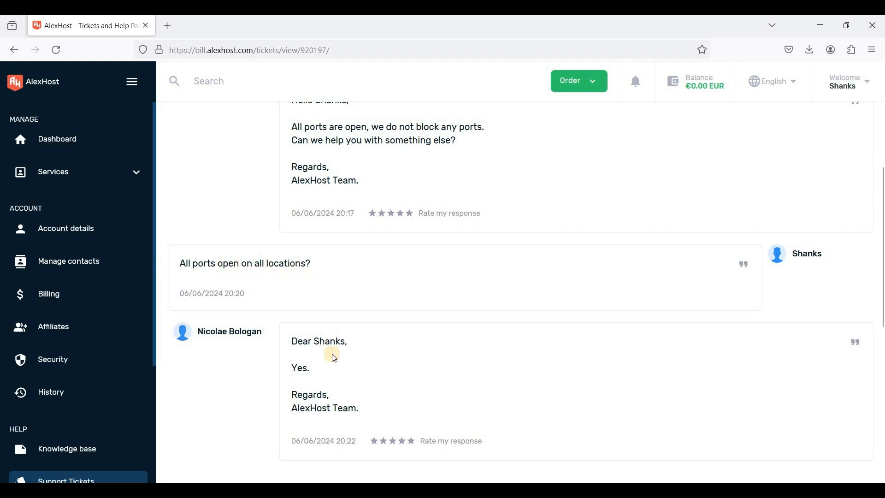
{"action": "mouse_move", "coordinate": [334, 347]}
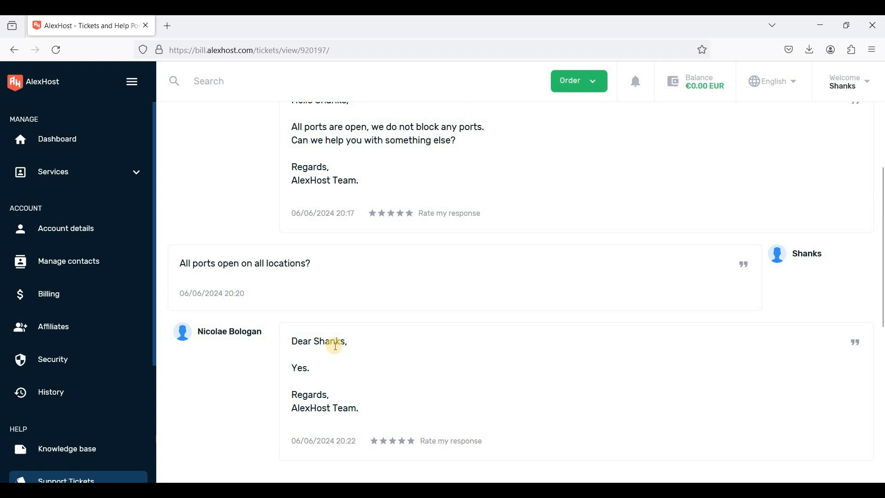
{"action": "mouse_move", "coordinate": [293, 275]}
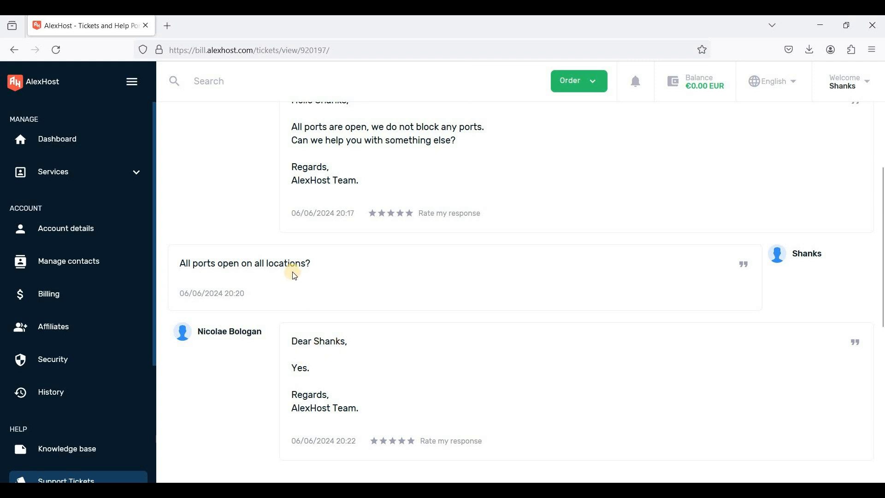
{"action": "mouse_move", "coordinate": [448, 343]}
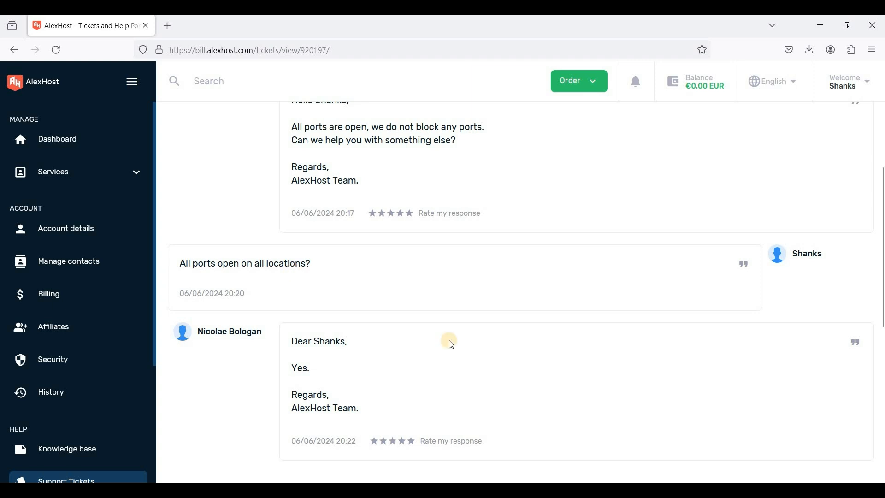
{"action": "mouse_move", "coordinate": [432, 326]}
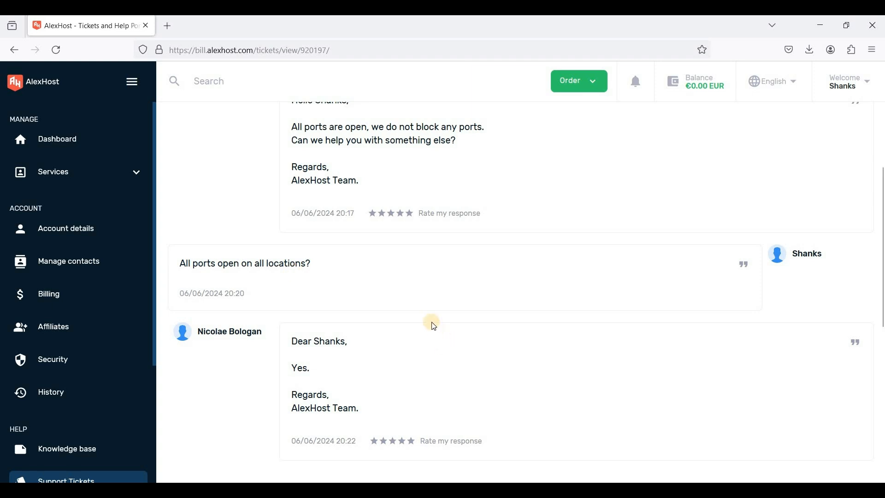
{"action": "scroll", "scroll_direction": "up", "scroll_amount": 3}
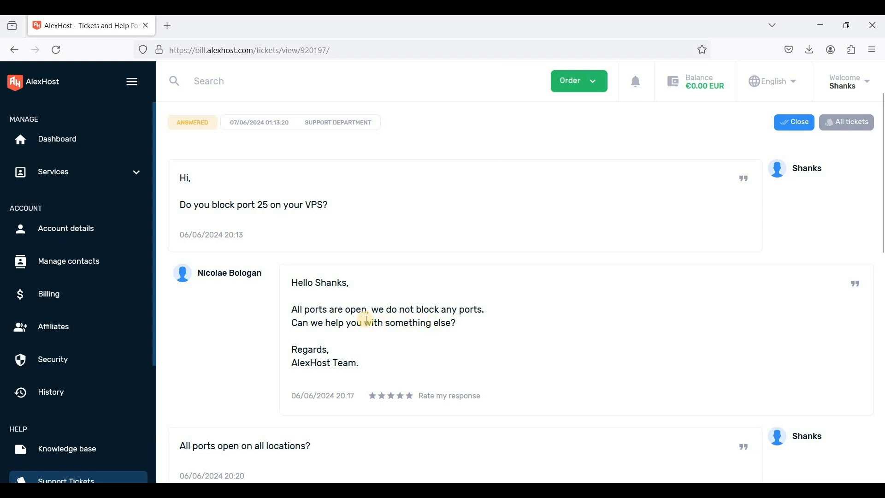
{"action": "mouse_move", "coordinate": [340, 306]}
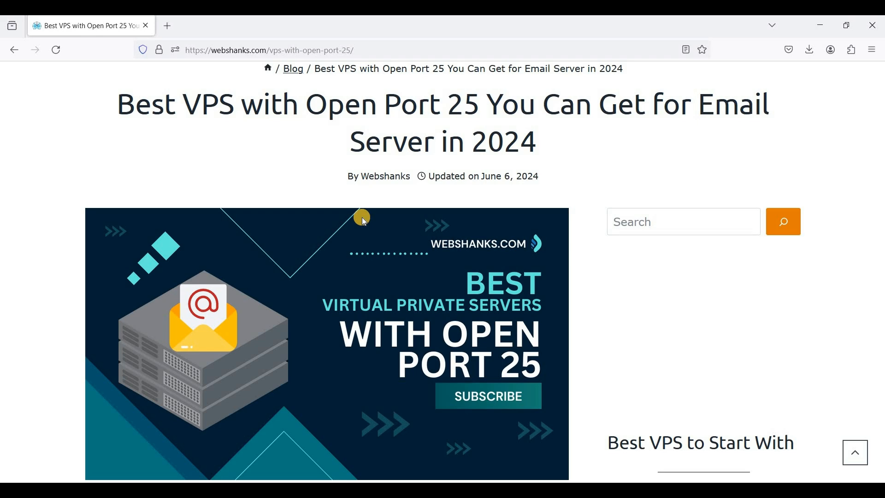
{"action": "mouse_move", "coordinate": [526, 385]}
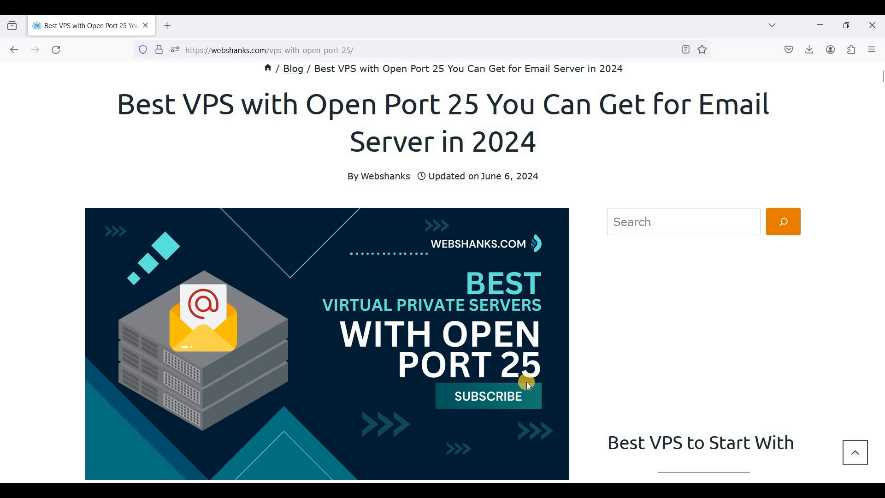